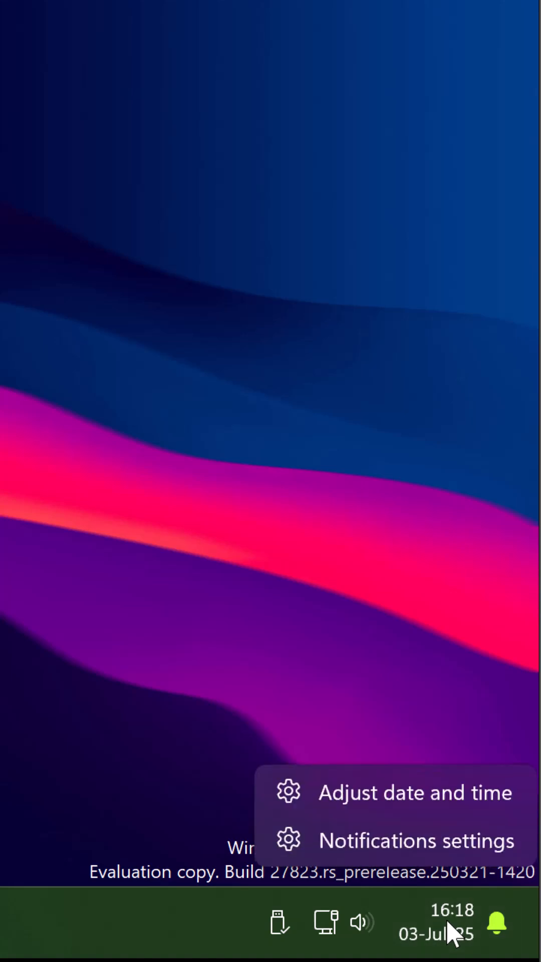
mouse_move(405, 792)
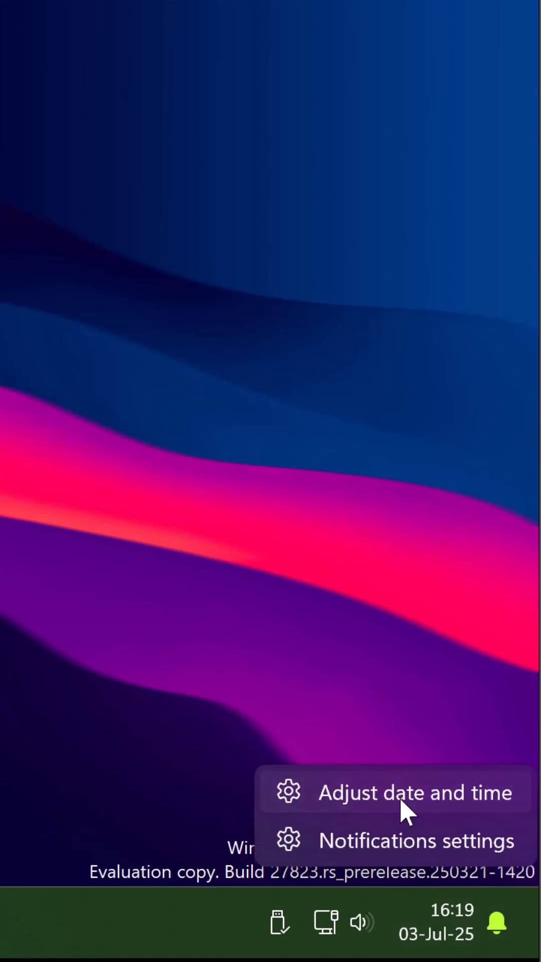
Go to the Date & time page and scroll to the Additional clocks related link.
click(415, 792)
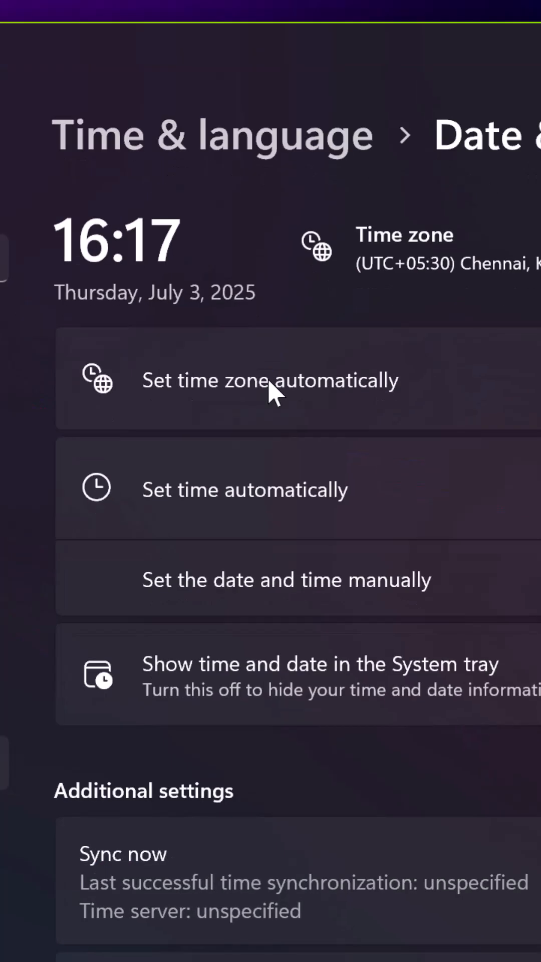
mouse_move(275, 396)
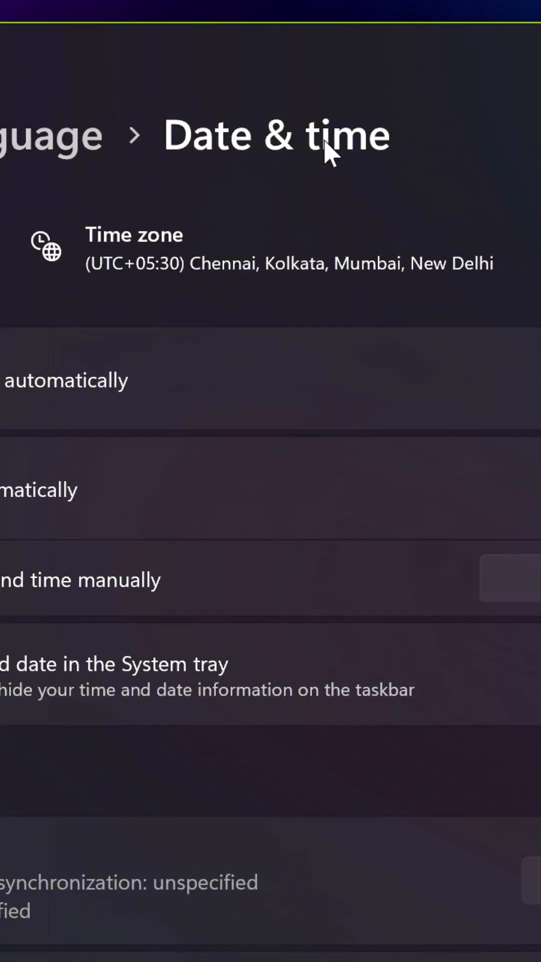
scroll(down, 3)
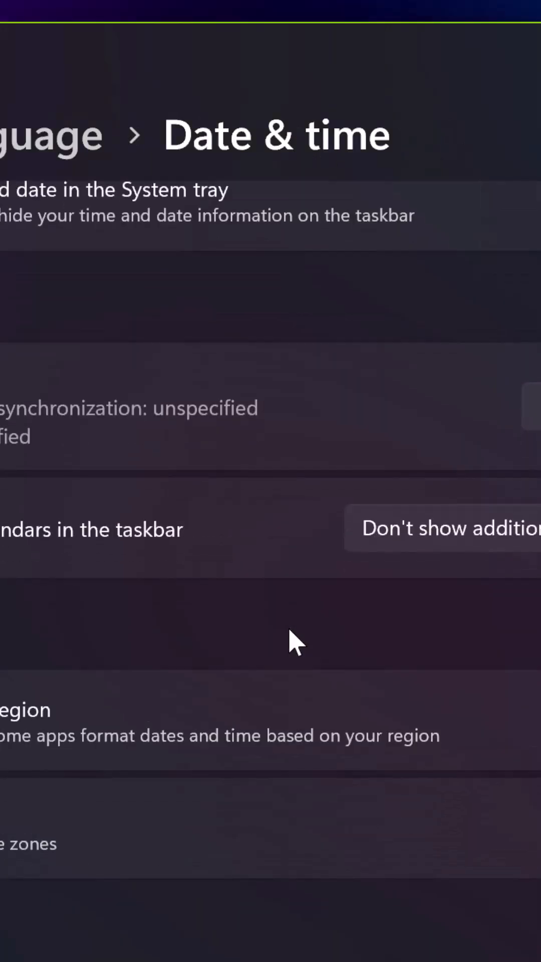
scroll(down, 3)
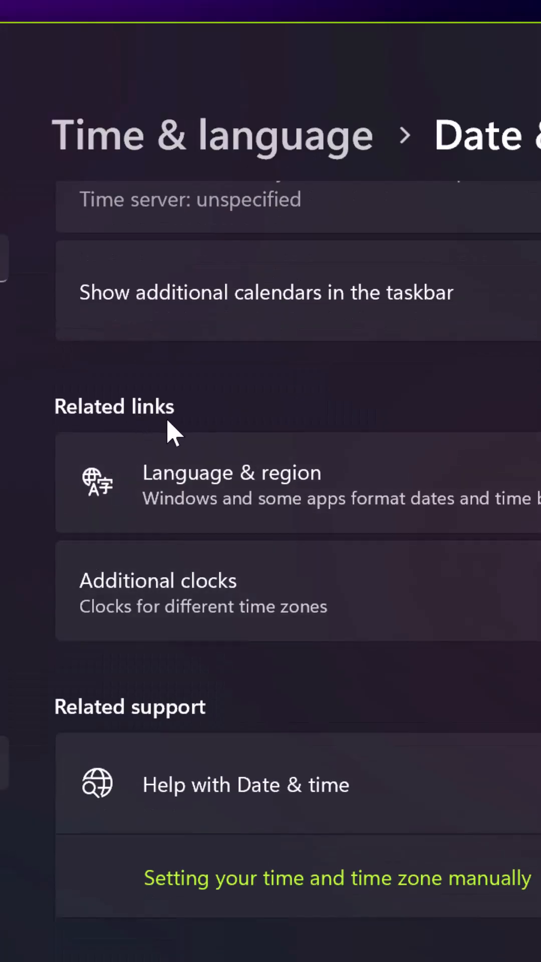
mouse_move(414, 604)
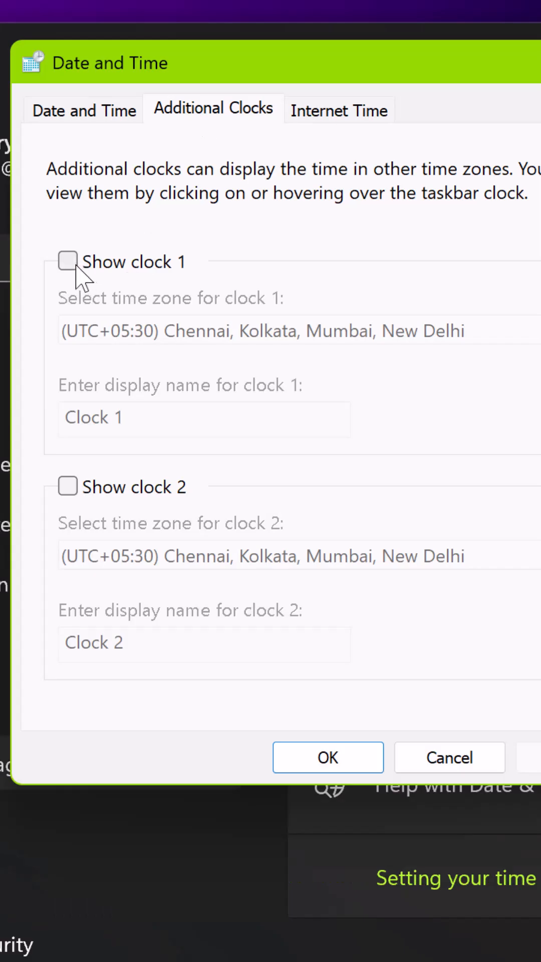
Enable clock 1 on (UTC-08:00) Pacific Time with display name PST.
click(67, 261)
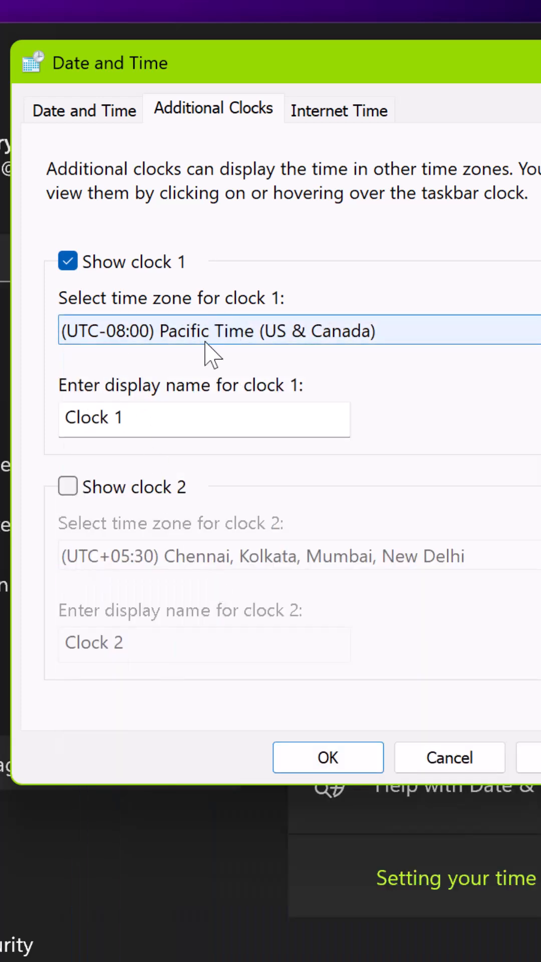
click(202, 419)
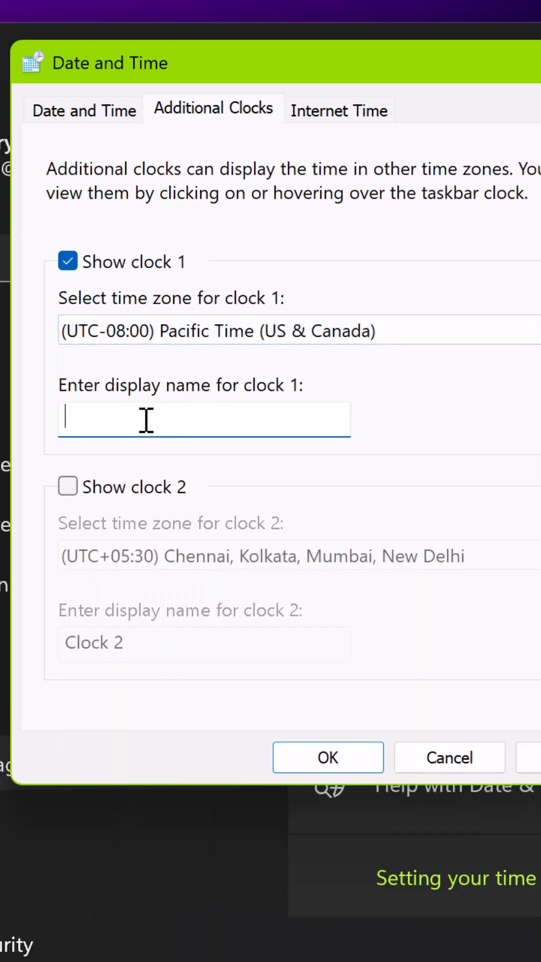
text(PST)
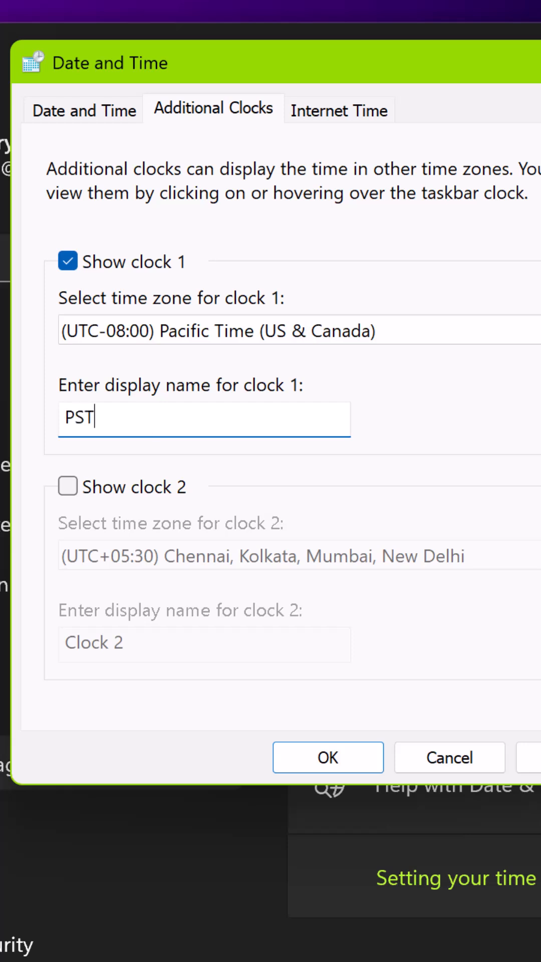
mouse_move(135, 454)
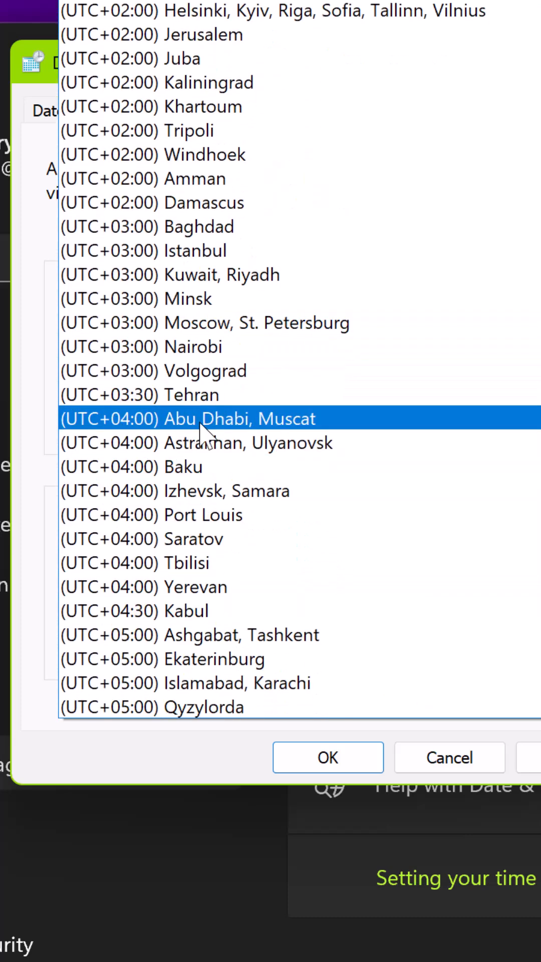
Enable clock 2 on (UTC+04:00) Abu Dhabi, Muscat with display name UAE.
click(187, 418)
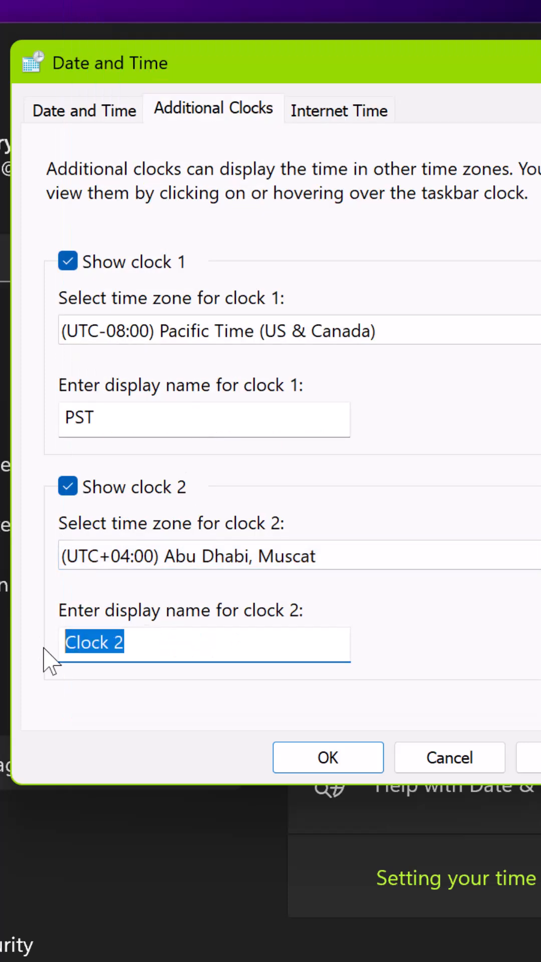
text(UAE)
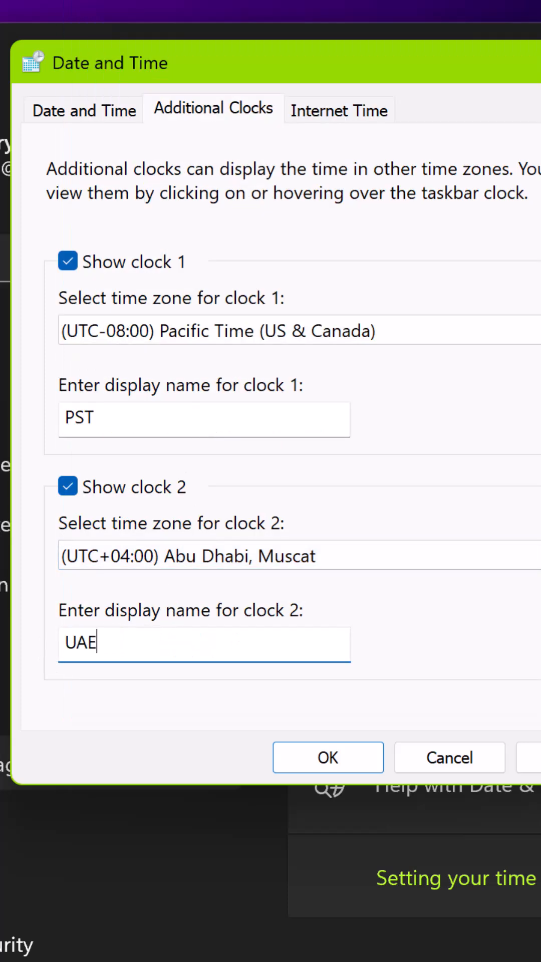